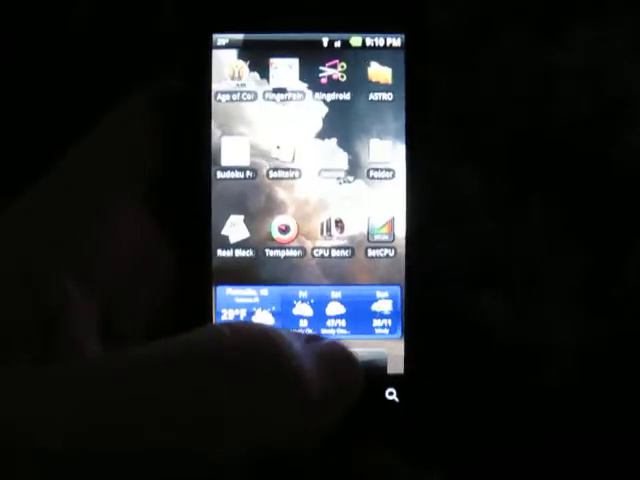
# Step: Launch CPU Benchmark from the home screen to see earlier sholes run results
pyautogui.click(372, 244)
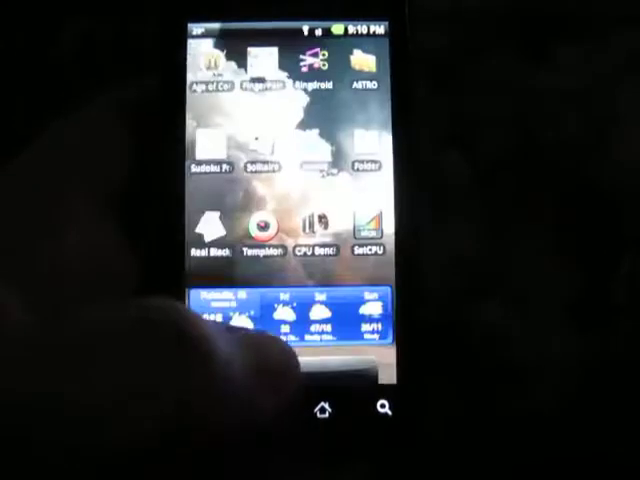
pyautogui.click(322, 232)
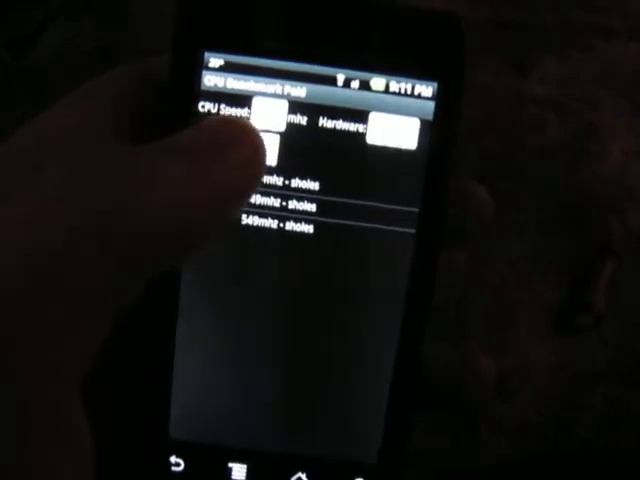
# Step: Run Benchmark Me at 549 MHz, recording run times of roughly 661-1825 ms
pyautogui.click(256, 140)
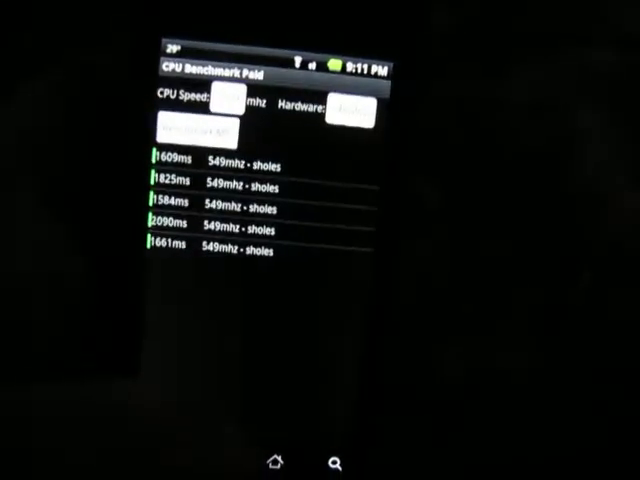
# Step: Record further benchmark runs at 799 MHz above the 549 MHz results
pyautogui.click(196, 164)
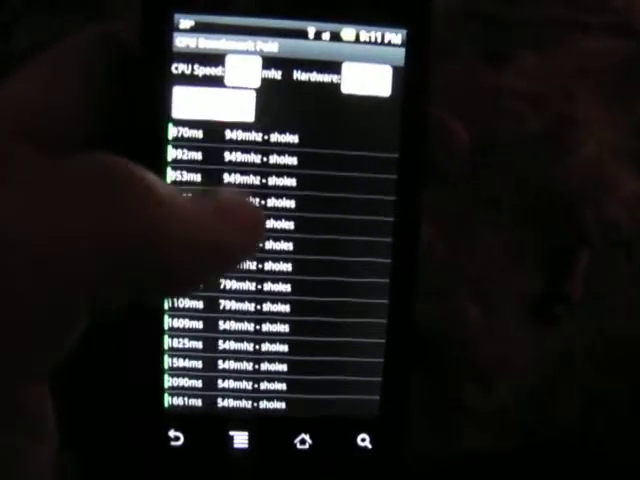
pyautogui.click(216, 100)
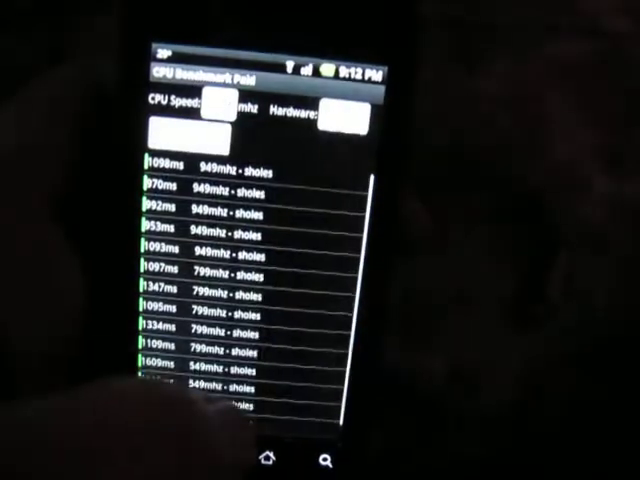
# Step: Run the benchmark at 249 MHz so a 249 MHz time heads the list
pyautogui.click(192, 136)
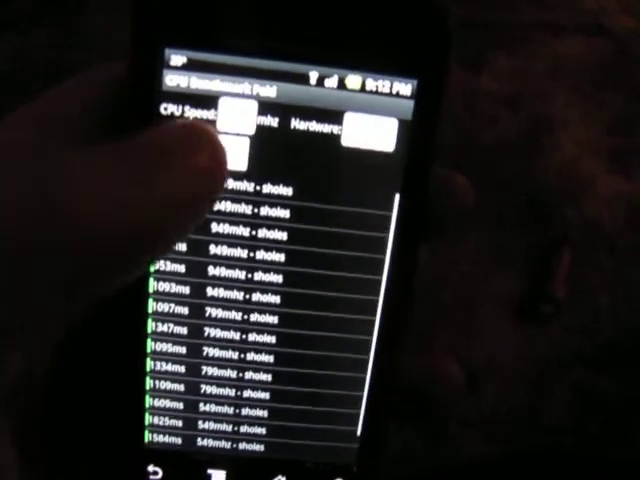
pyautogui.click(210, 136)
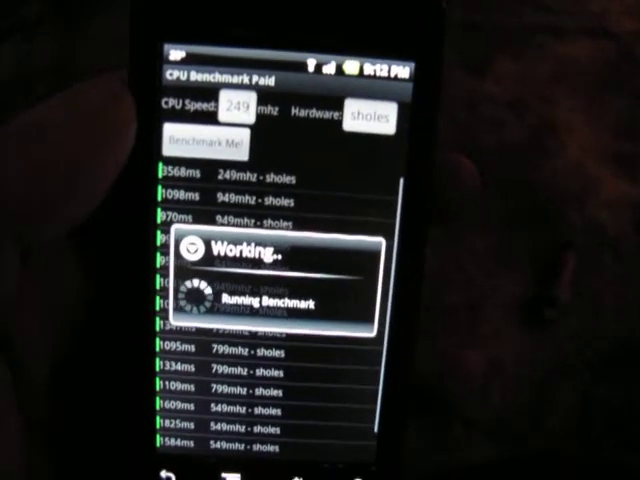